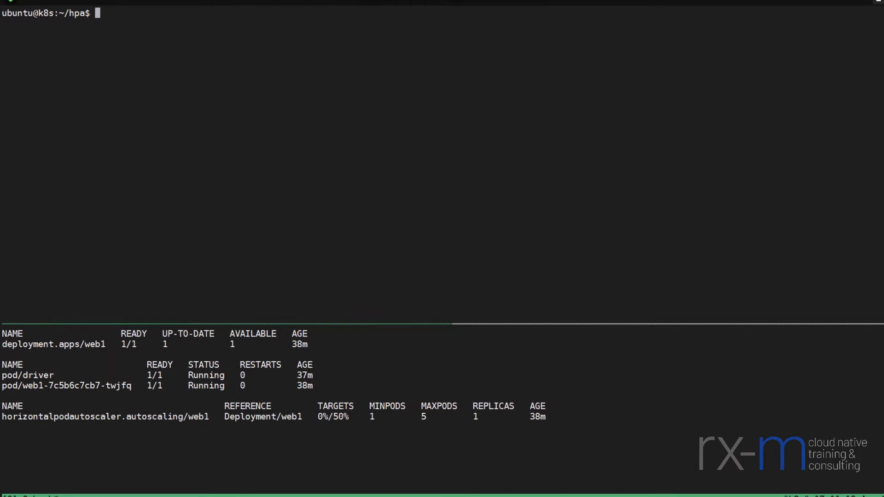
- Print target.php, the CPU-burning PHP square-root loop that echoes OK!, and begin the next cat command
{"action": "double_click", "coordinate": [39, 375]}
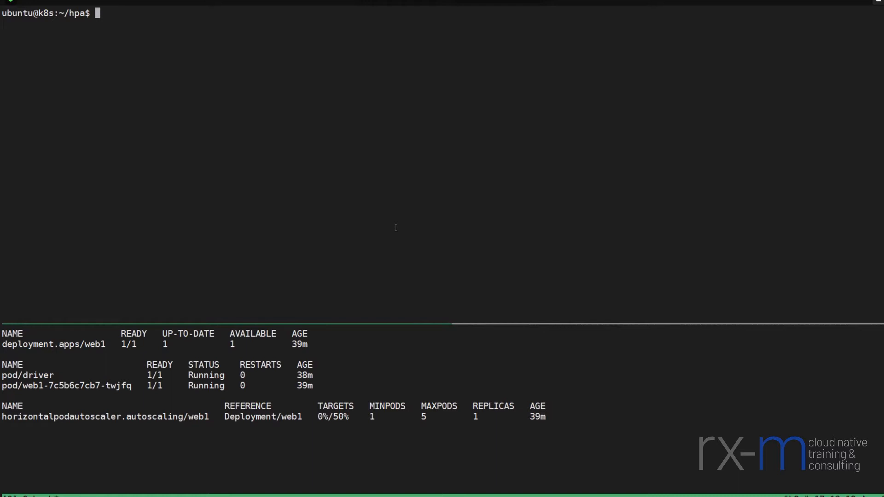
{"action": "type", "text": "cat"}
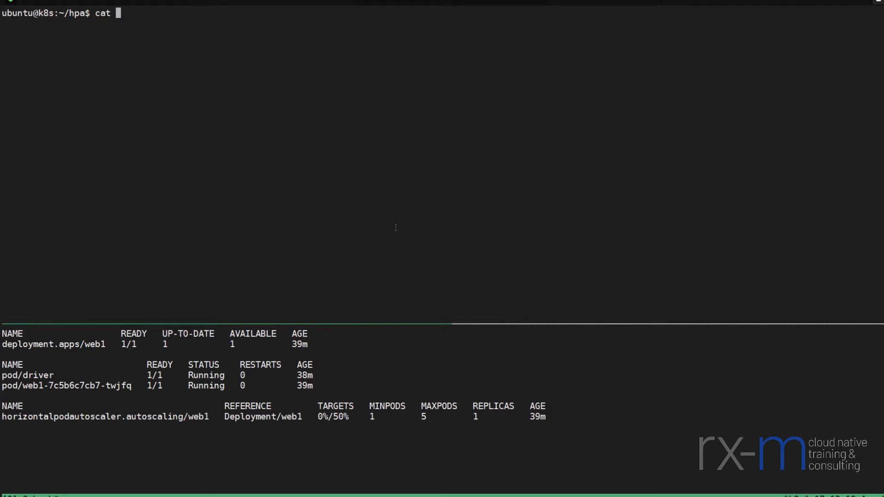
{"action": "type", "text": "target.php"}
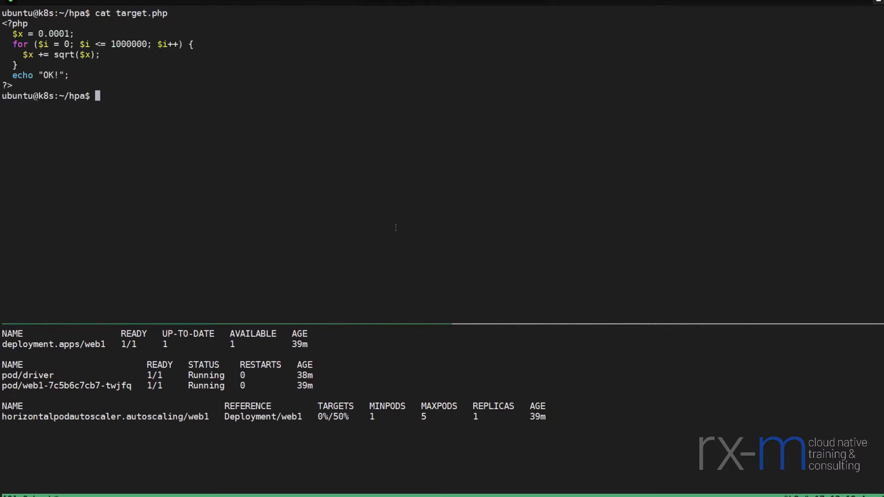
{"action": "mouse_move", "coordinate": [237, 159]}
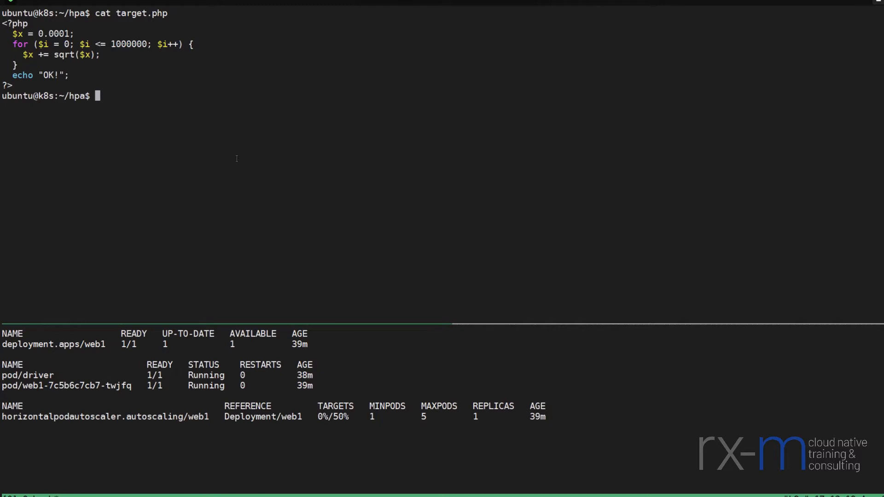
{"action": "type", "text": "cat target-"}
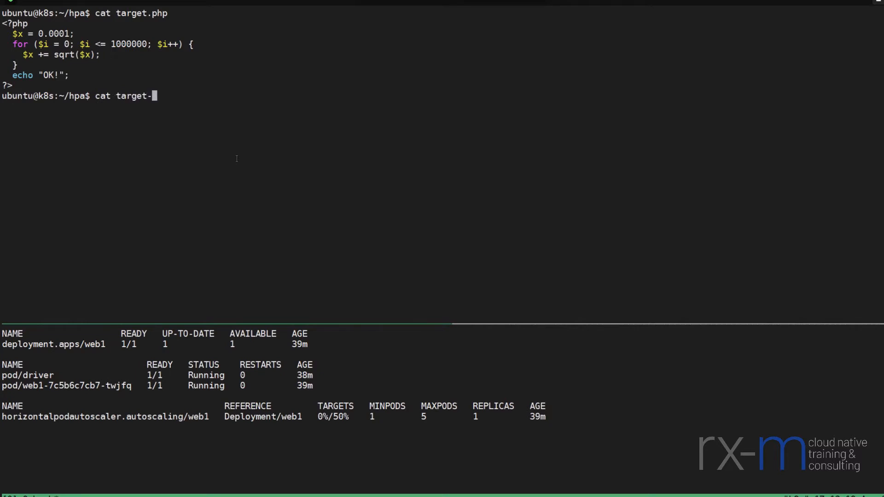
- Print target-deploy.yaml, the web1 Deployment of rxmllc/target requesting 200m CPU
{"action": "type", "text": "deploy.yaml"}
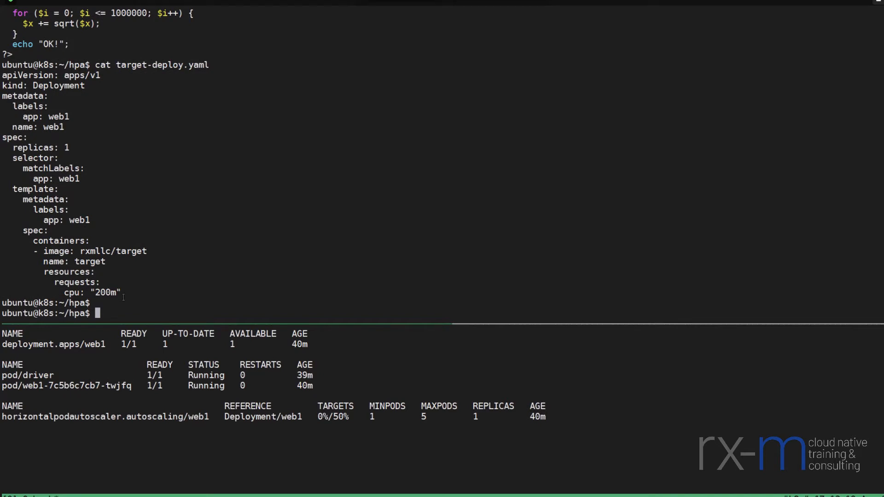
- Get an interactive /bin/sh shell in the driver pod with kubectl exec and list its files
{"action": "type", "text": "kubectl ex"}
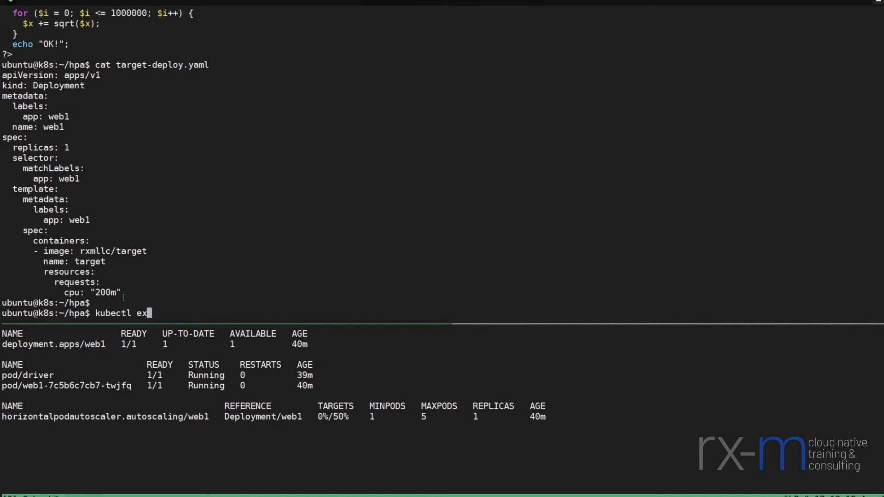
{"action": "type", "text": "ec driv"}
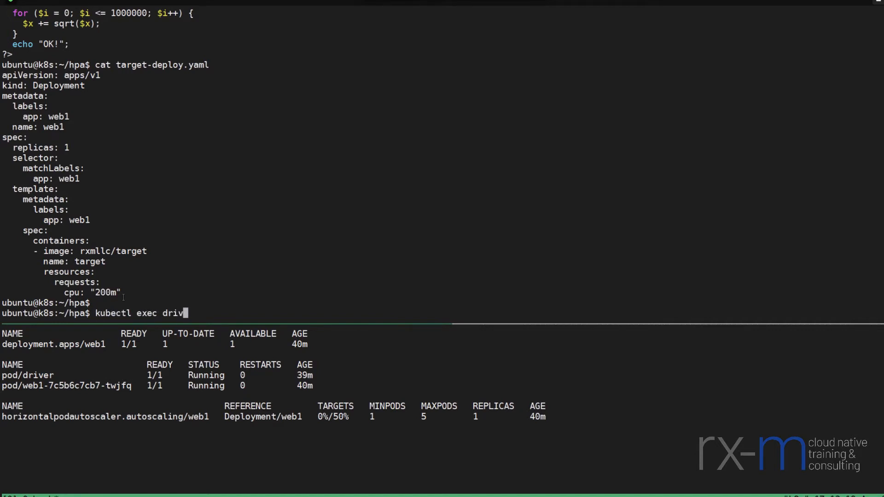
{"action": "type", "text": "er -it -- /bion"}
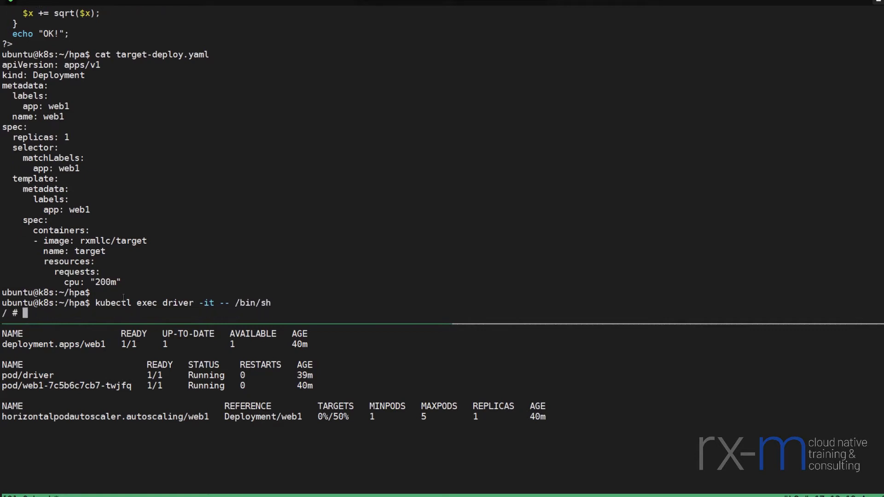
{"action": "type", "text": "ls -l"}
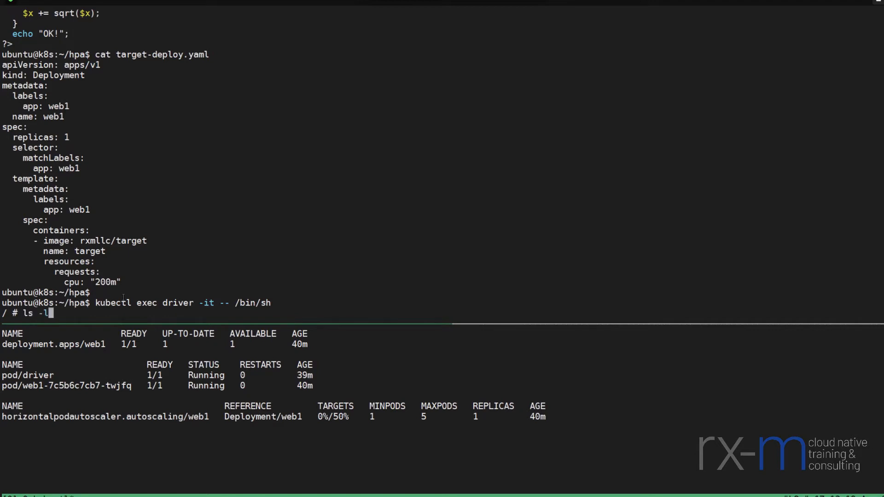
{"action": "type", "text": "while true; do wget -q -O- http://web1.default.svc.cluster.local; done"}
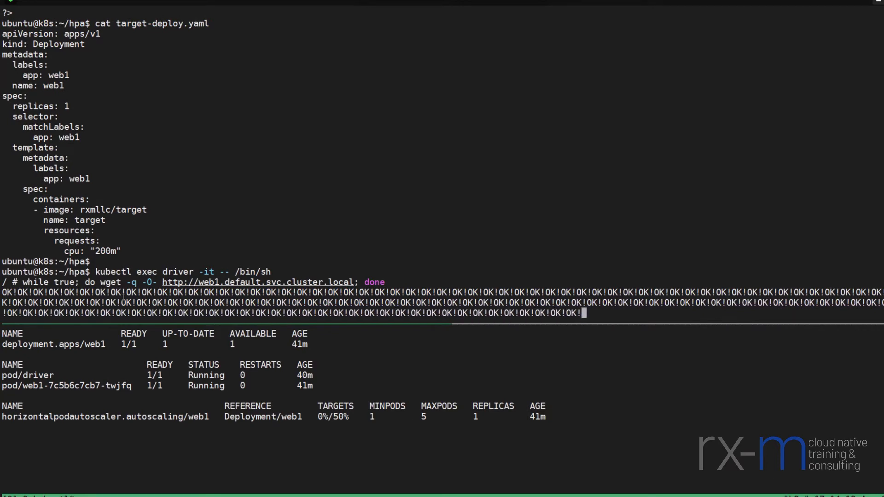
- Keep the load running while the HPA scales web1 to 5/5 replicas at 482%/50% CPU
{"action": "scroll", "scroll_direction": "down", "scroll_amount": 3}
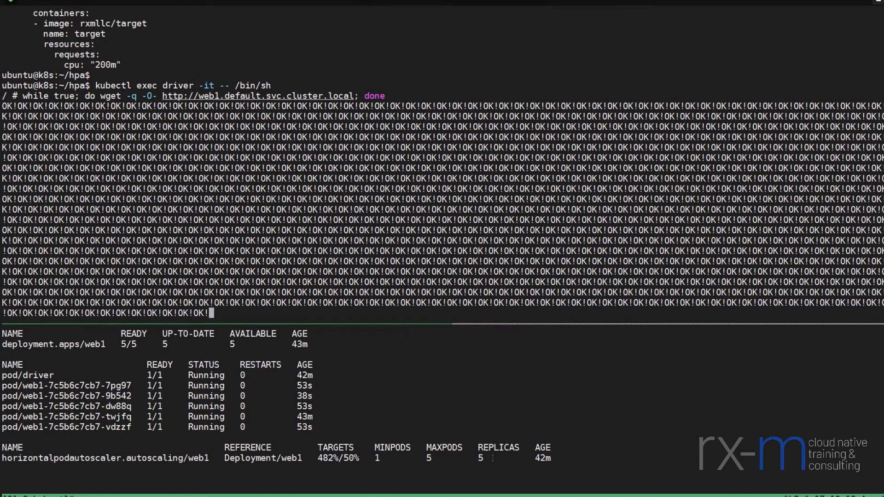
{"action": "key", "text": "ctrl+c"}
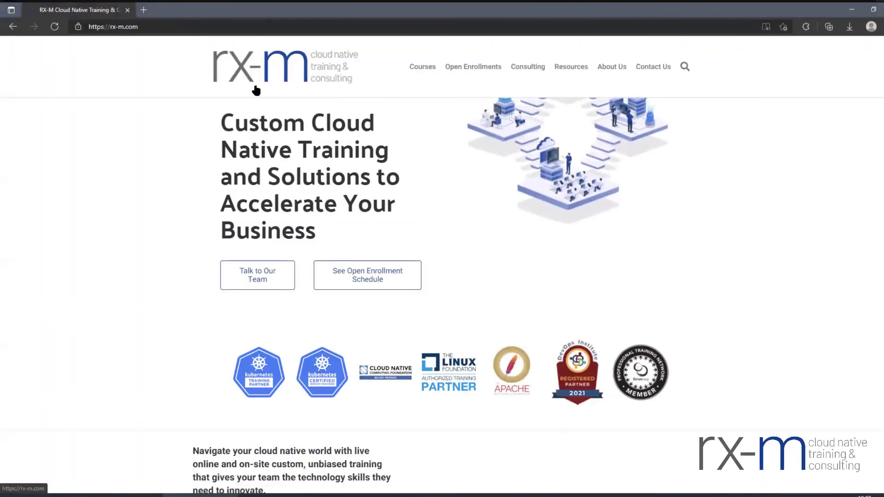
- Go to the rx-m Custom Course Builder page and bring its Day 1 module list into view
{"action": "left_click", "coordinate": [423, 66]}
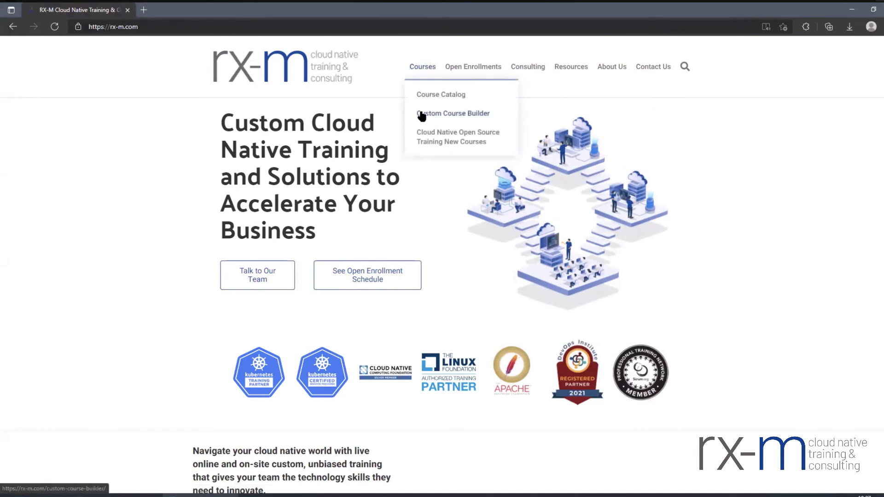
{"action": "left_click", "coordinate": [452, 113]}
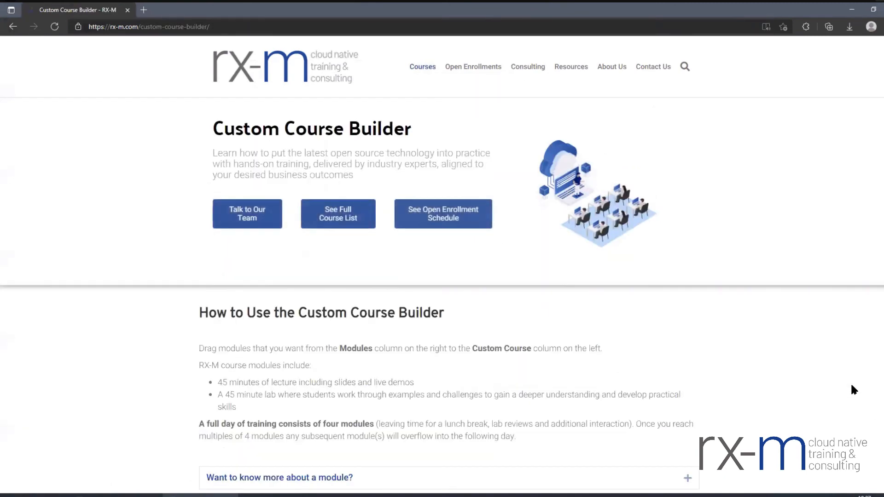
{"action": "scroll", "scroll_direction": "down", "scroll_amount": 3}
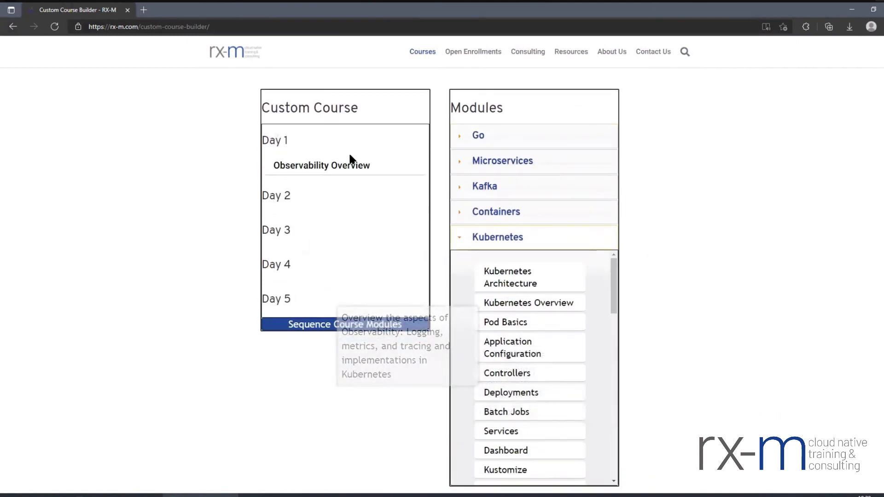
{"action": "mouse_move", "coordinate": [194, 164]}
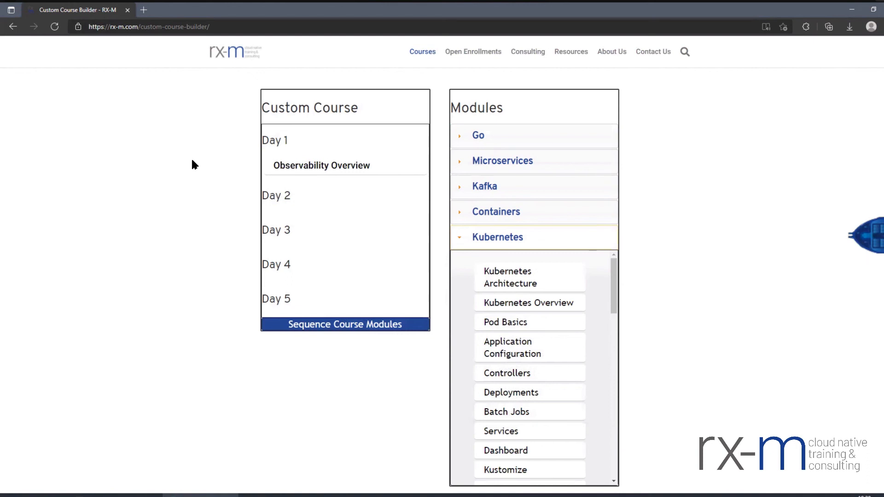